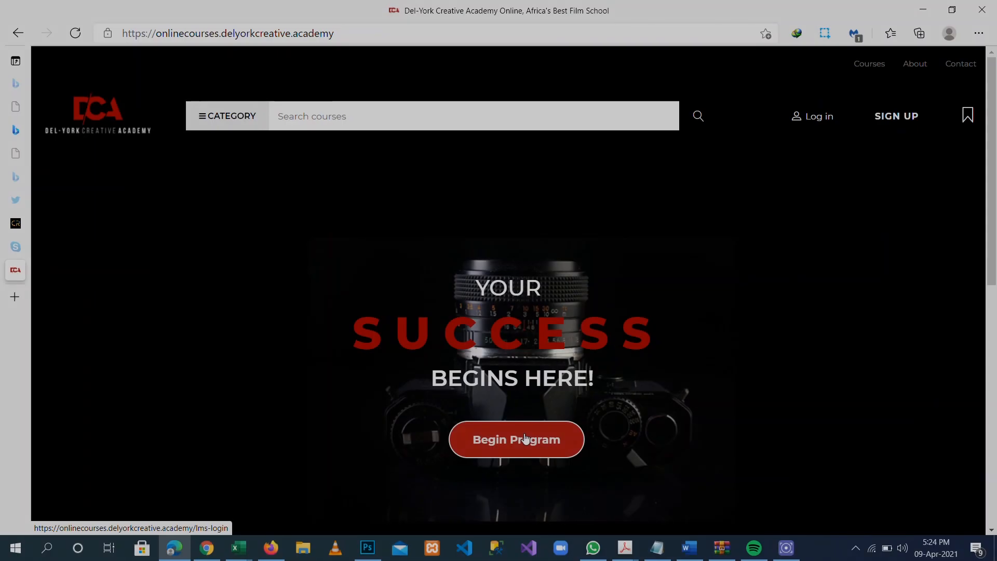
# Log in to the student account from Begin Program with the login and password.
pyautogui.click(517, 439)
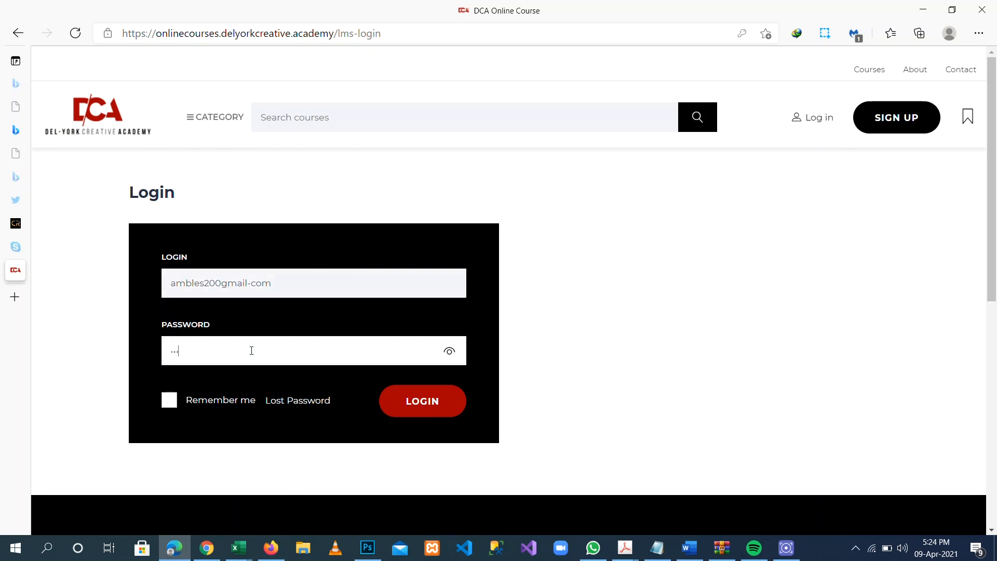
pyautogui.click(421, 401)
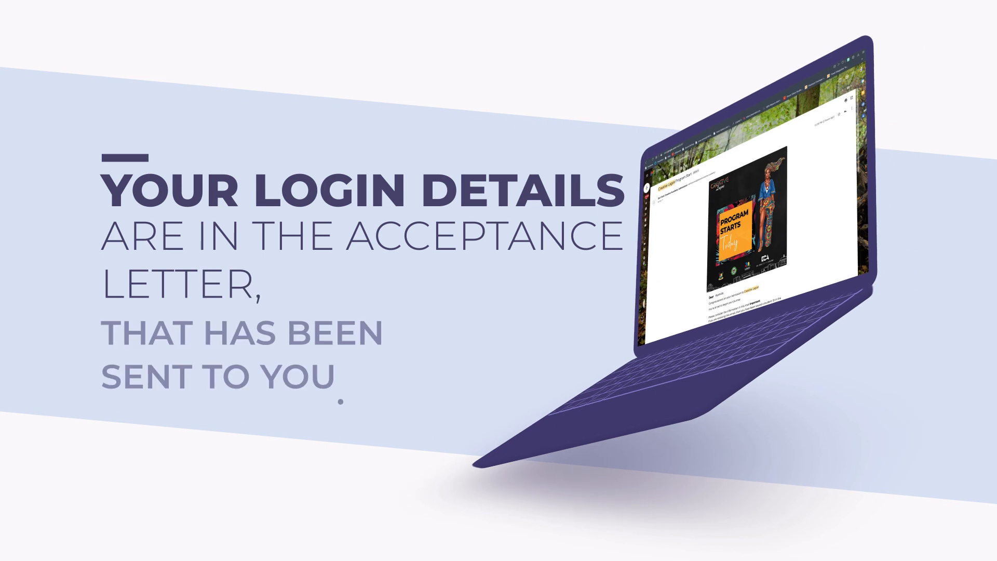
pyautogui.click(422, 401)
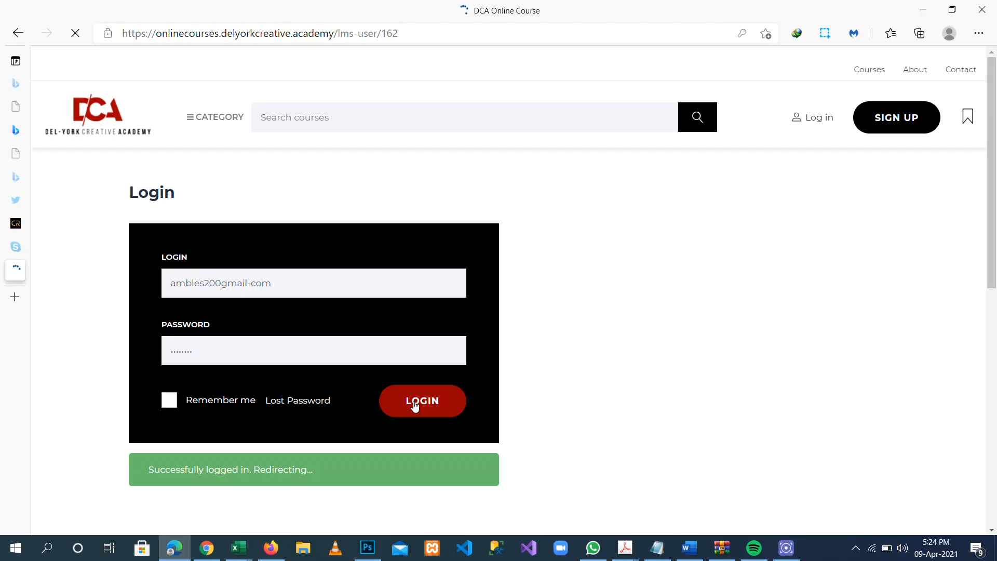
pyautogui.click(422, 401)
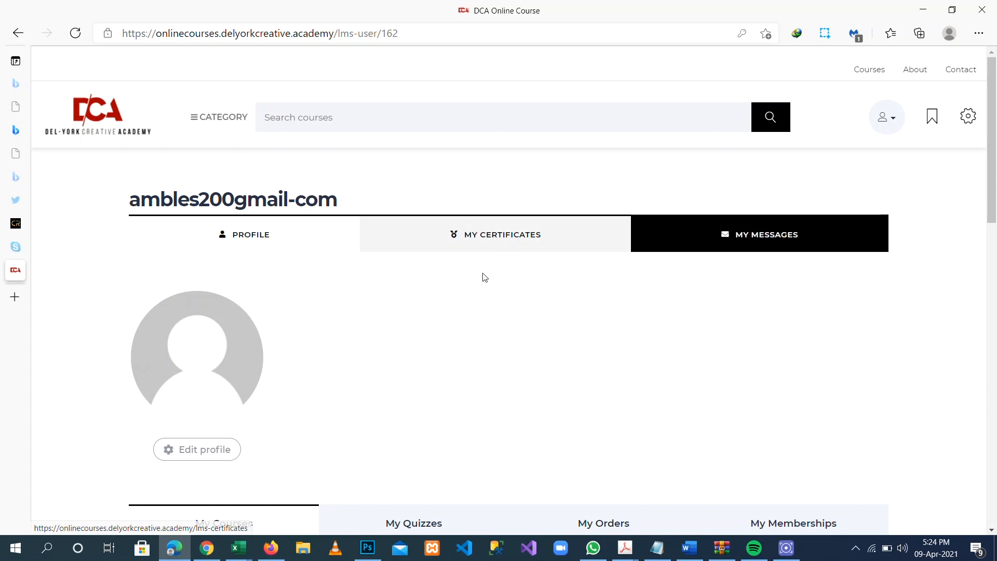
# Find the Acting For Film (Batch V) course card under My Courses and start it.
pyautogui.click(502, 235)
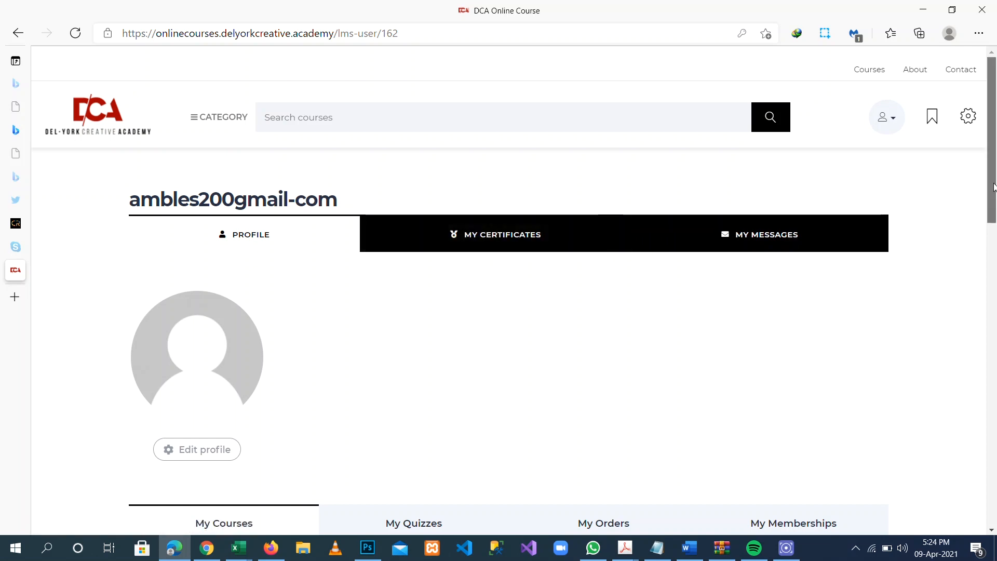
pyautogui.scroll(-3)
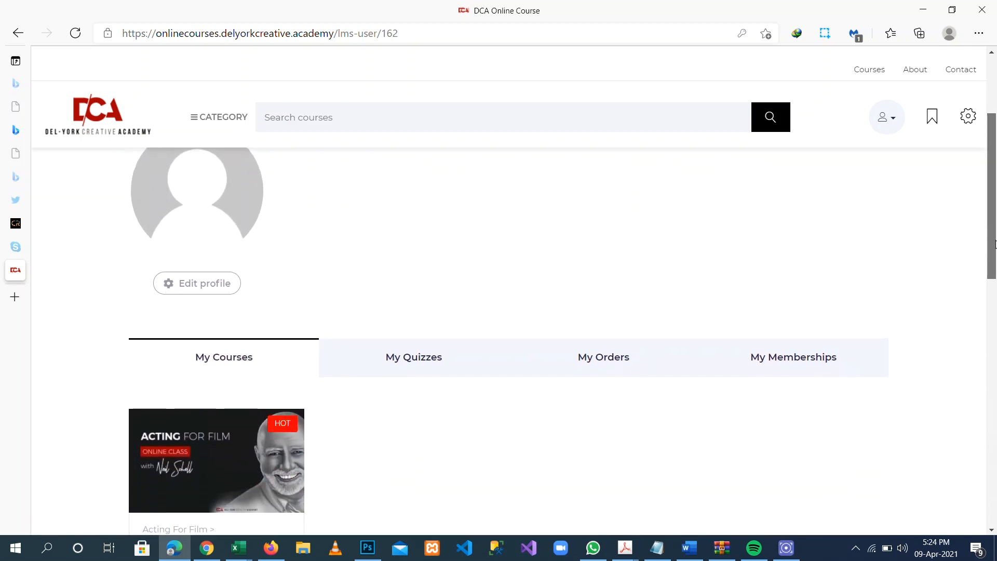
pyautogui.scroll(-3)
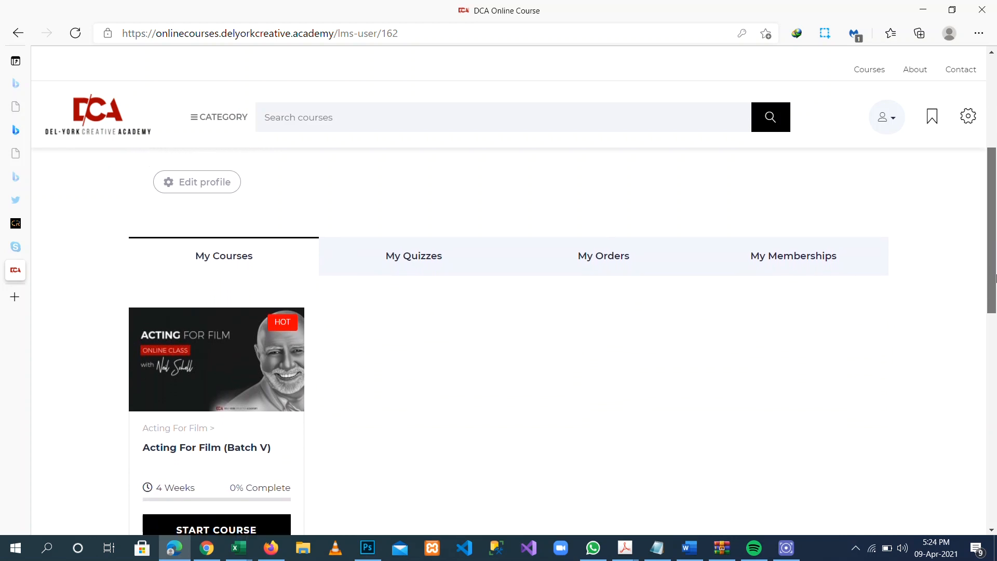
pyautogui.scroll(-3)
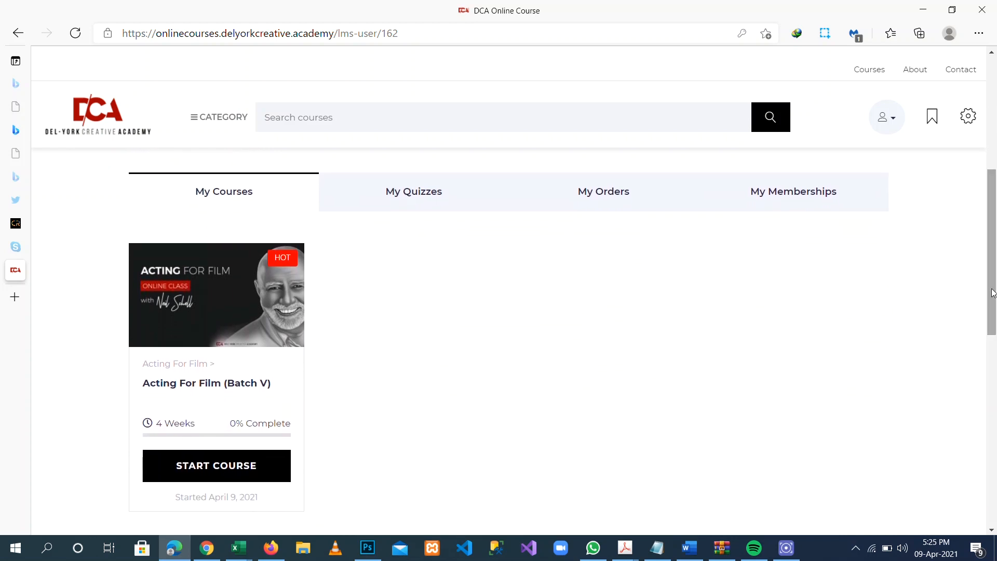
pyautogui.click(216, 465)
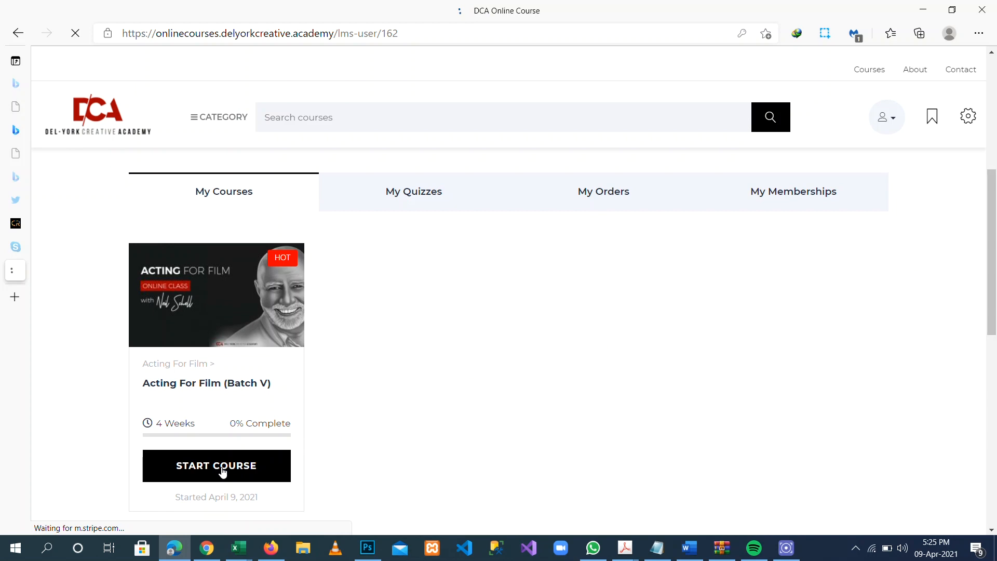
# Enter the course player on Week 1, Lecture 1: Course Trailer and review its page.
pyautogui.click(216, 465)
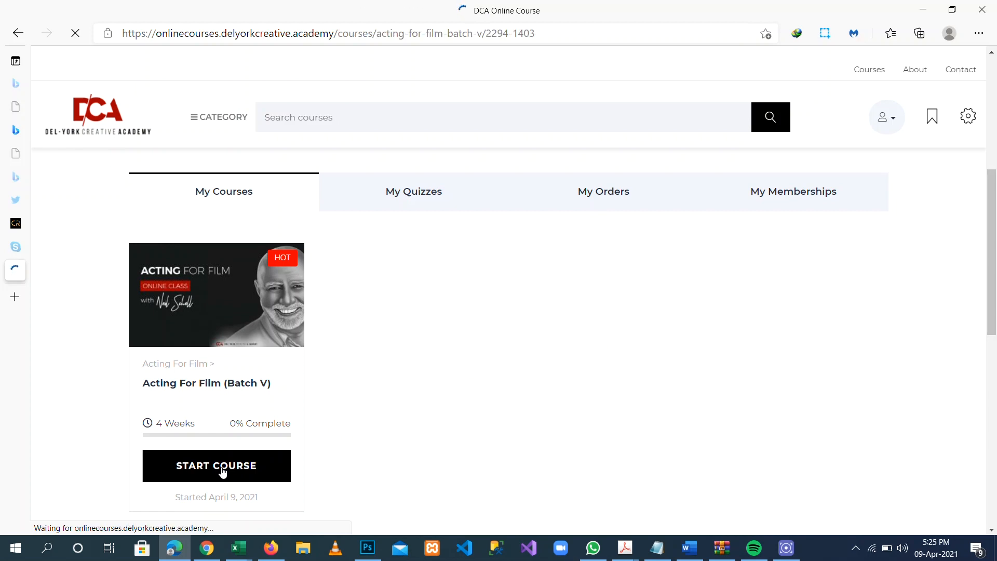
pyautogui.click(216, 465)
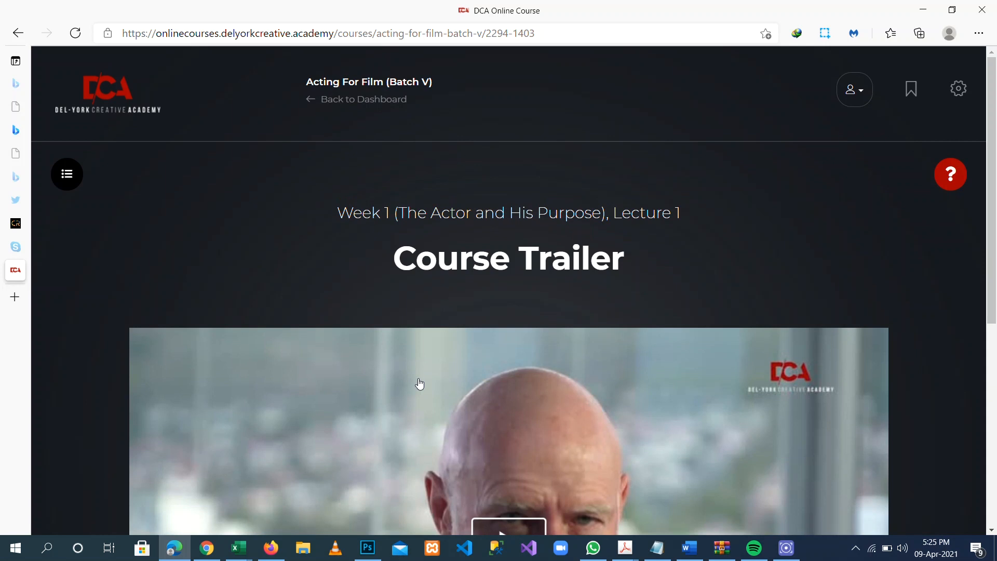
pyautogui.scroll(-3)
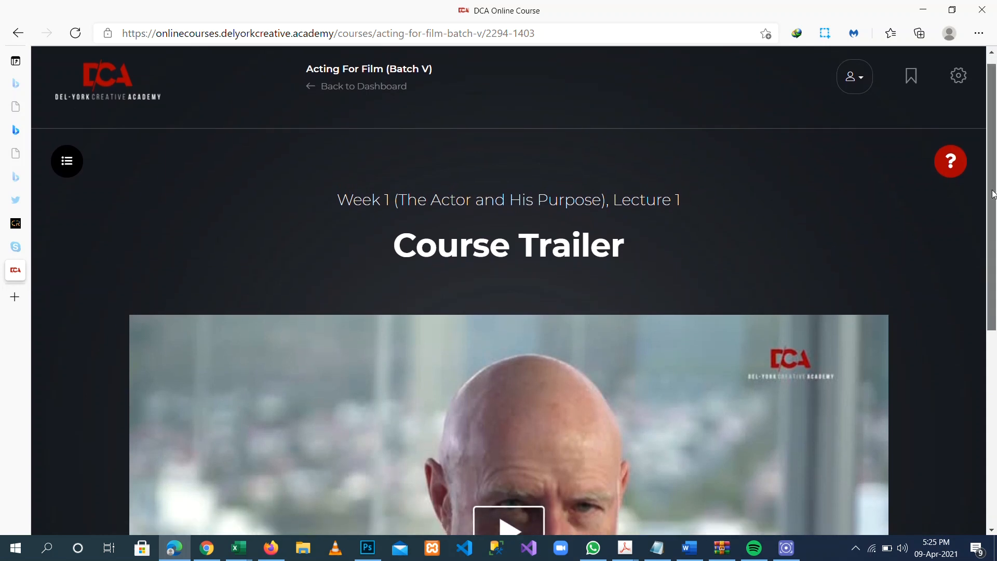
pyautogui.scroll(-3)
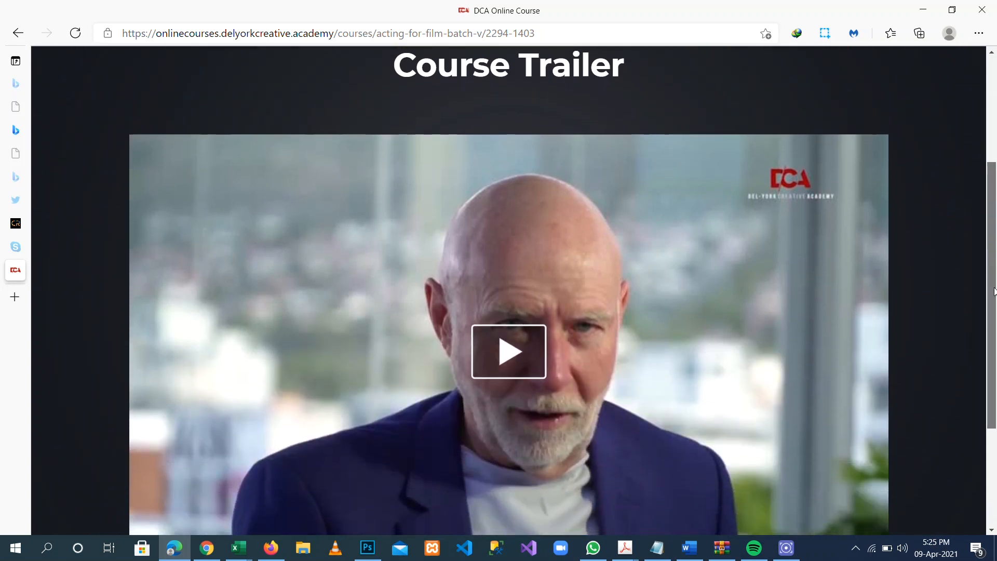
pyautogui.scroll(-3)
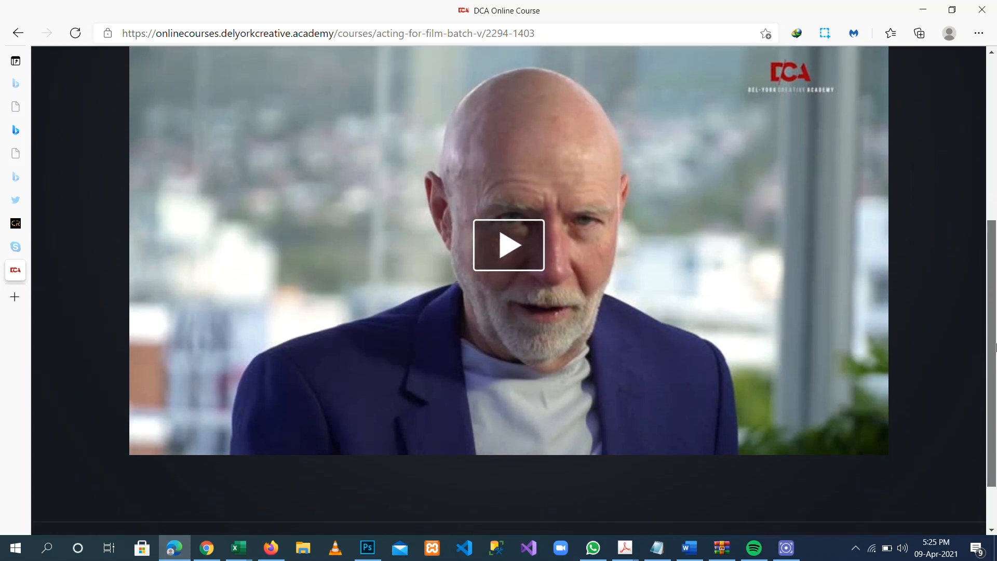
pyautogui.scroll(-3)
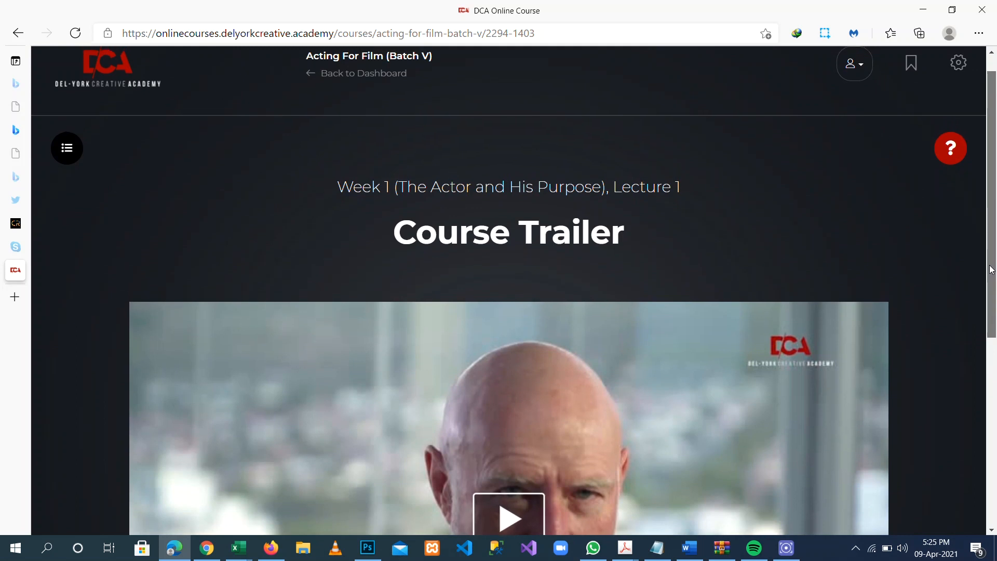
pyautogui.scroll(3)
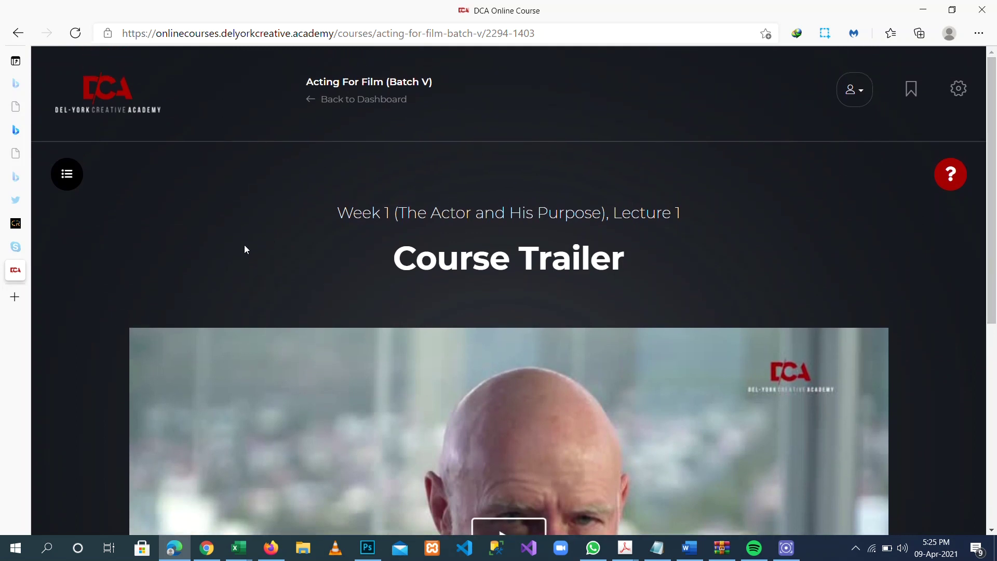
# Show the Week 1 course sections list, Course Trailer through Self-Taping and quizzes.
pyautogui.click(66, 174)
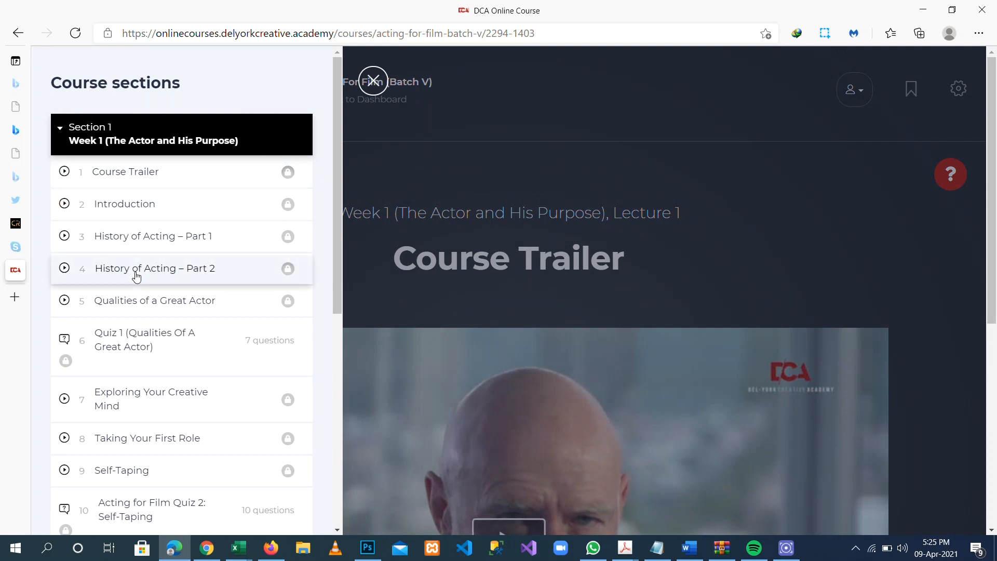
pyautogui.moveTo(374, 81)
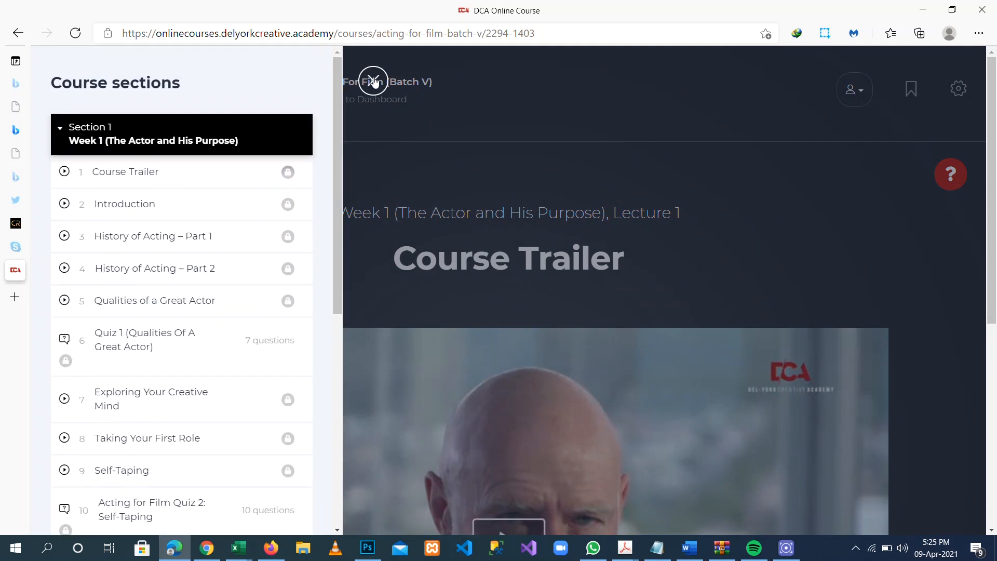